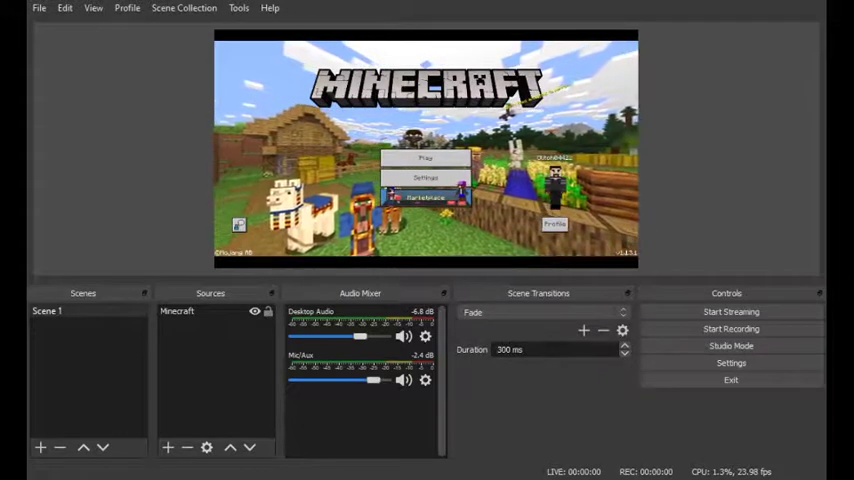
Show the Stream settings page with Twitch as the streaming service.
click(732, 364)
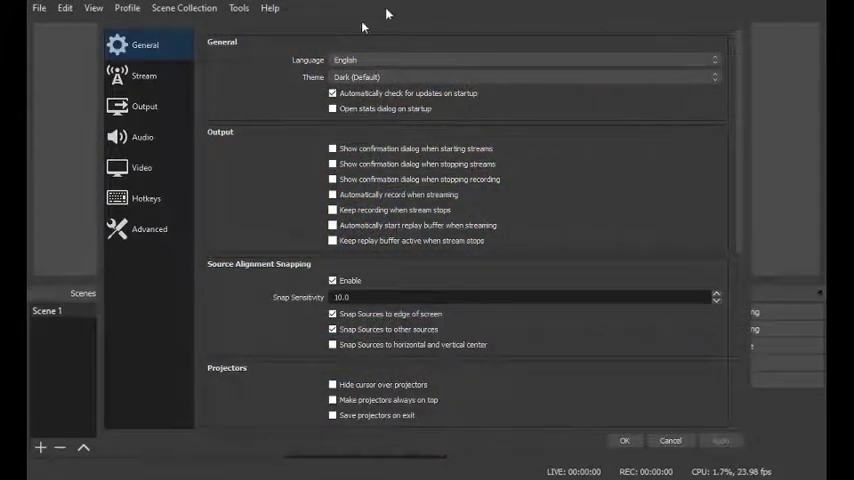
mouse_move(244, 64)
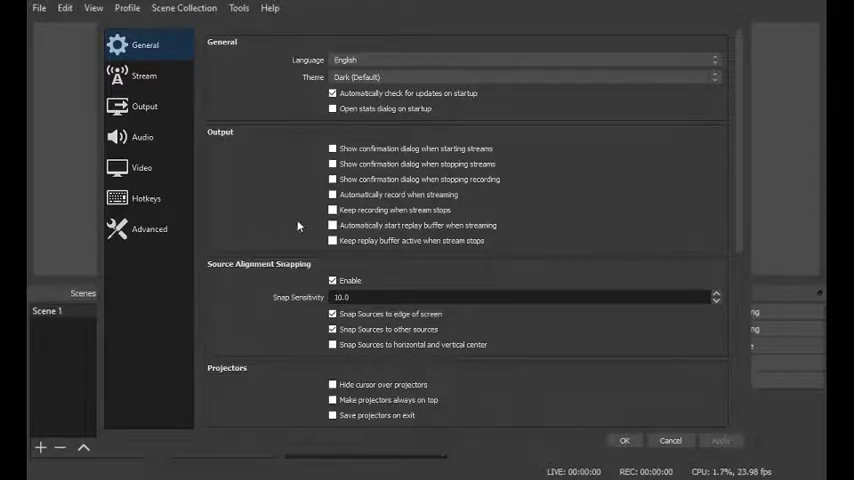
scroll(down, 3)
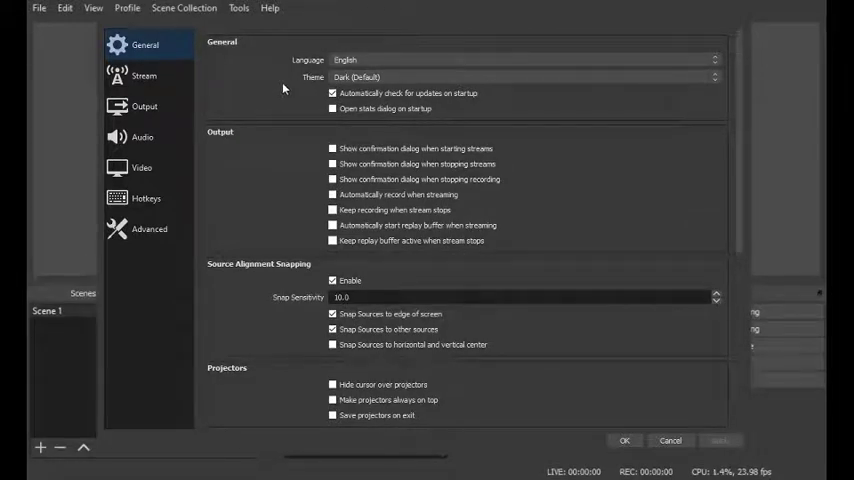
mouse_move(144, 76)
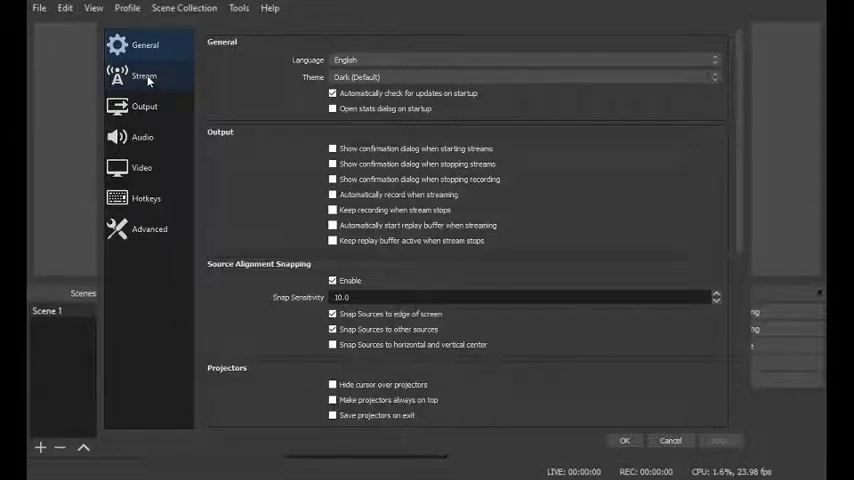
click(144, 76)
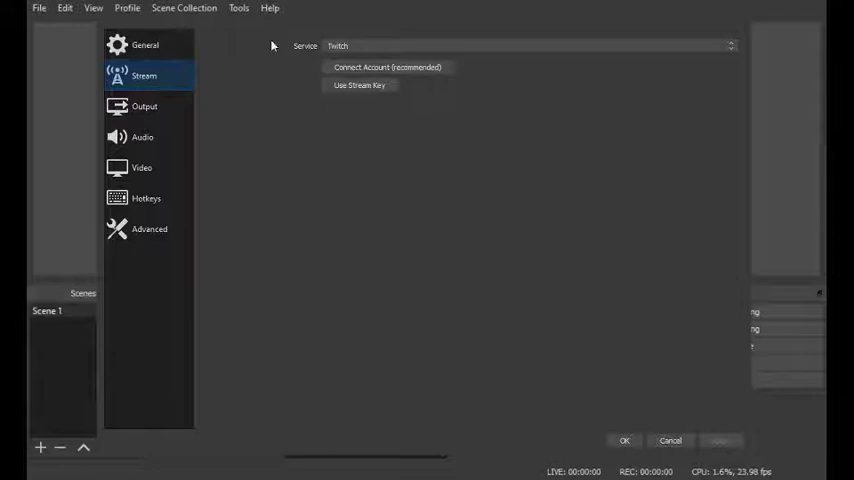
Show the Output settings page in Advanced mode with the x264 encoder.
click(144, 106)
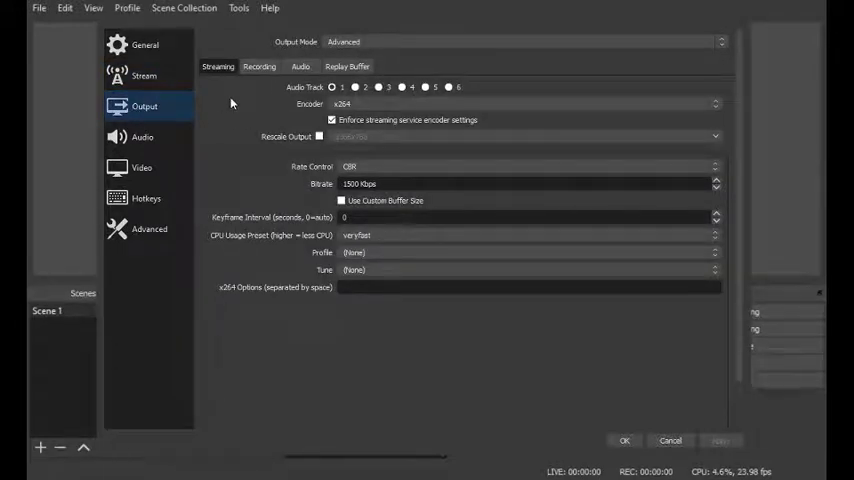
mouse_move(254, 94)
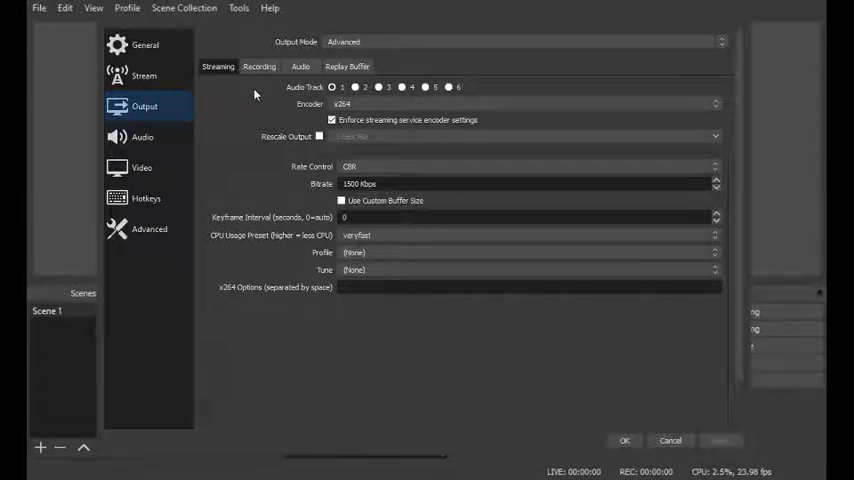
mouse_move(250, 94)
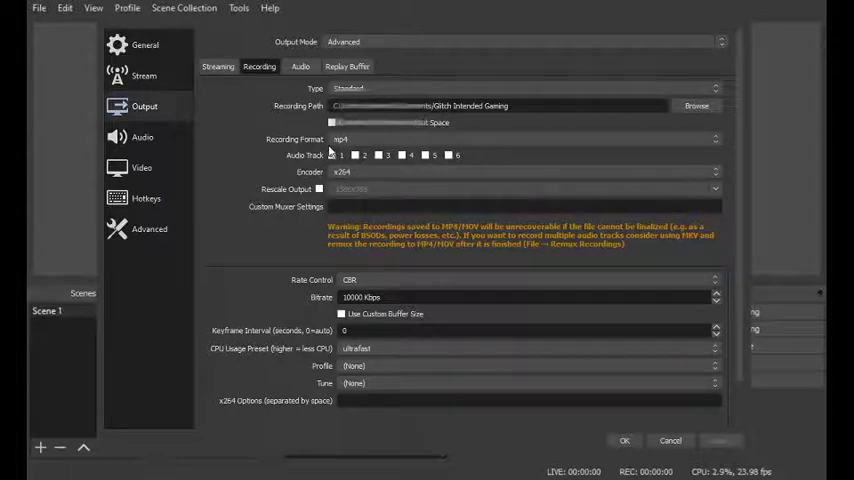
click(332, 156)
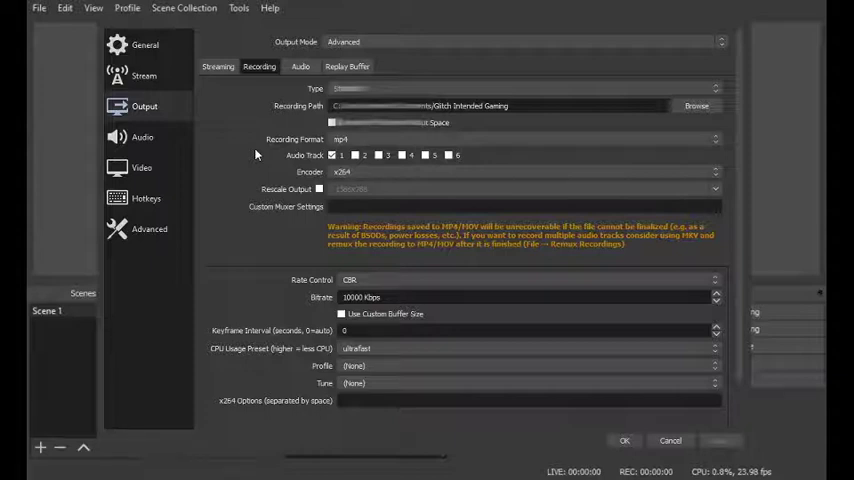
mouse_move(290, 164)
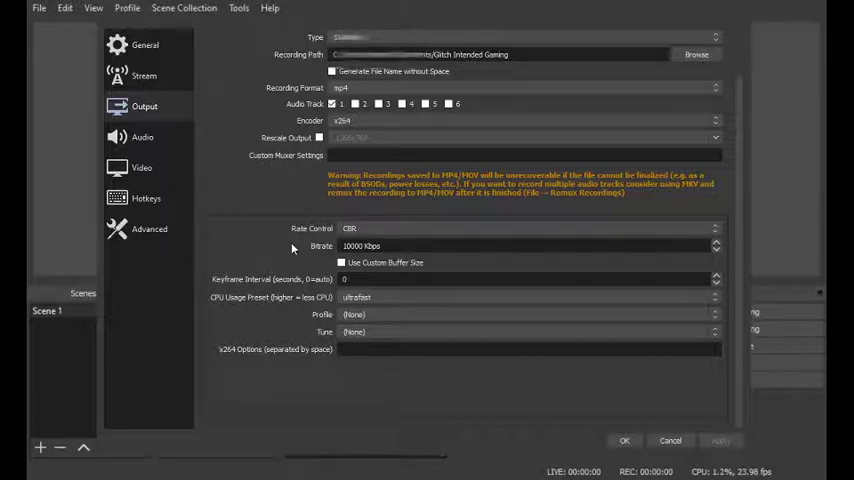
mouse_move(302, 292)
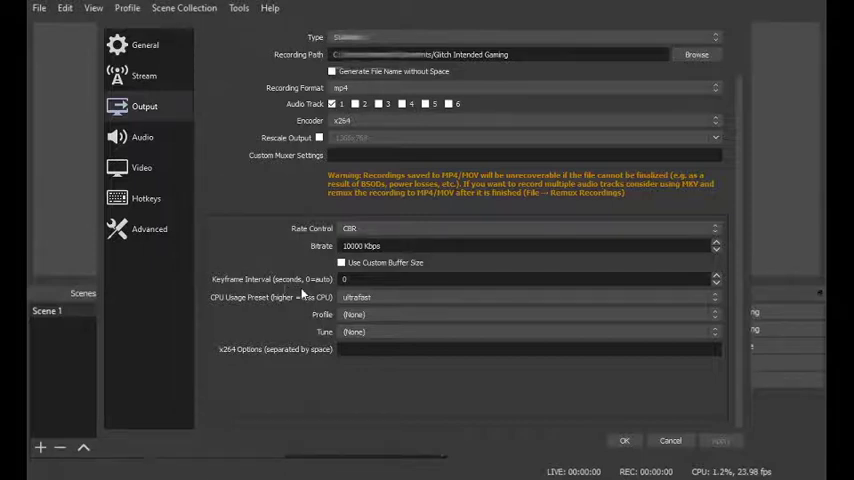
mouse_move(226, 310)
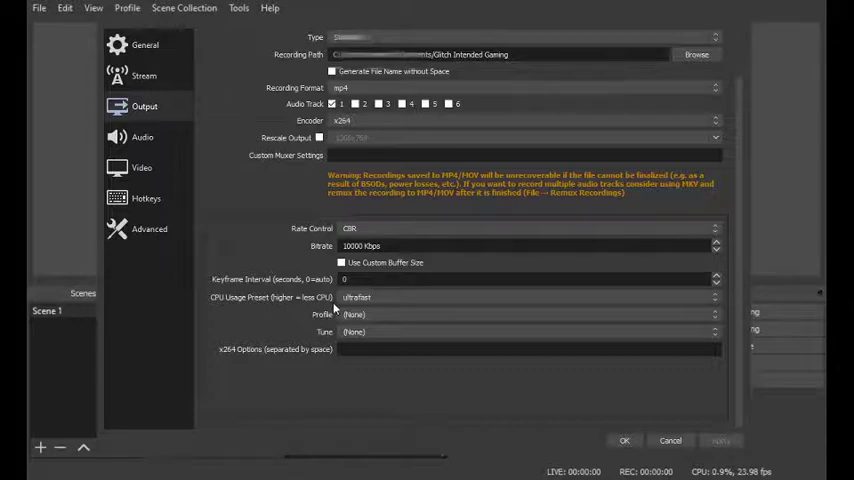
mouse_move(272, 312)
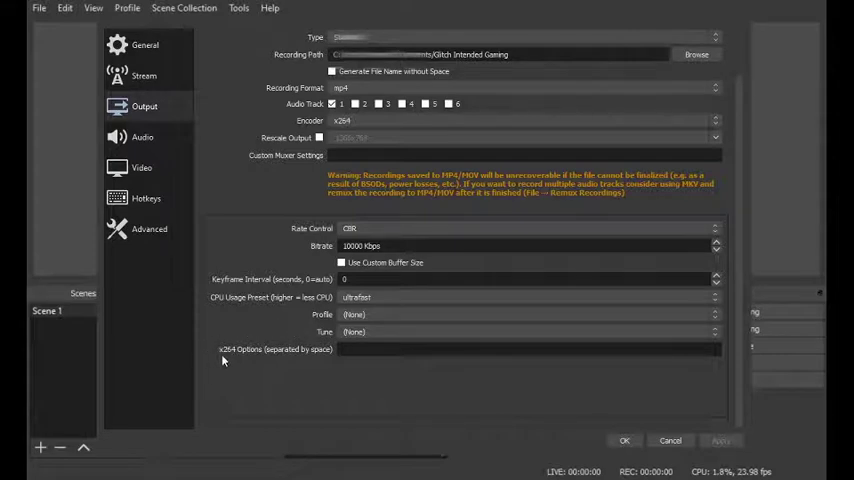
mouse_move(258, 270)
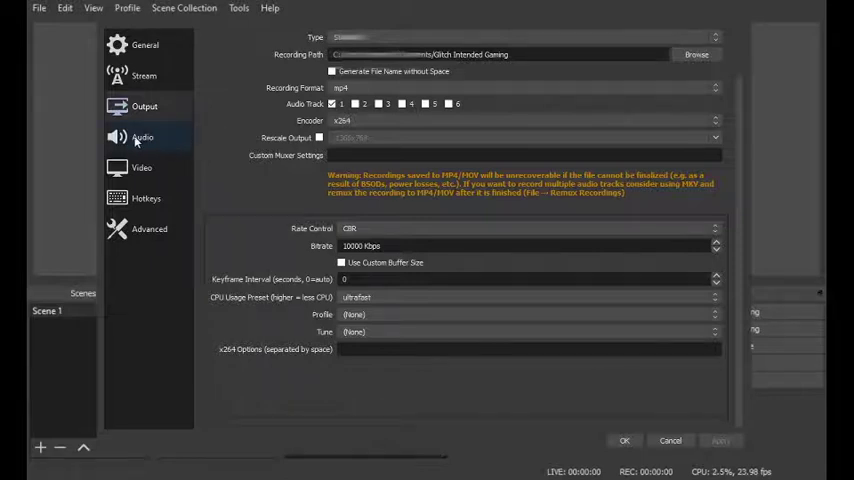
Show the Audio settings page with 44.1 kHz sample rate and stereo channels.
click(142, 136)
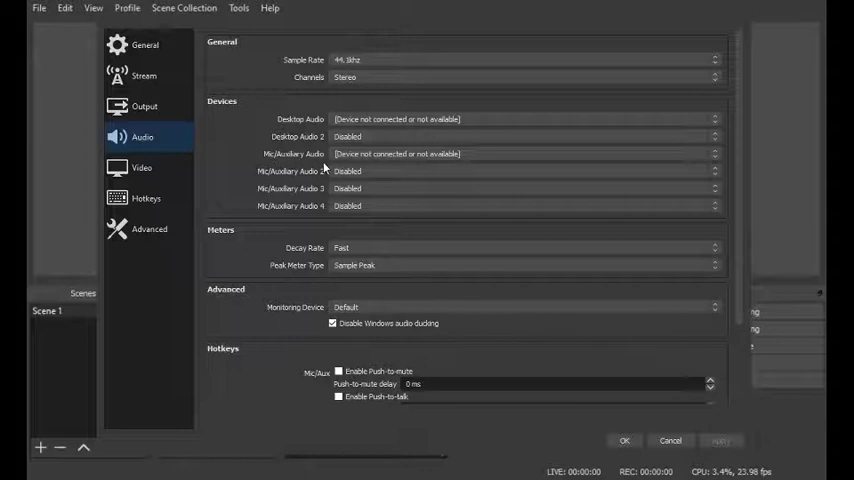
mouse_move(254, 144)
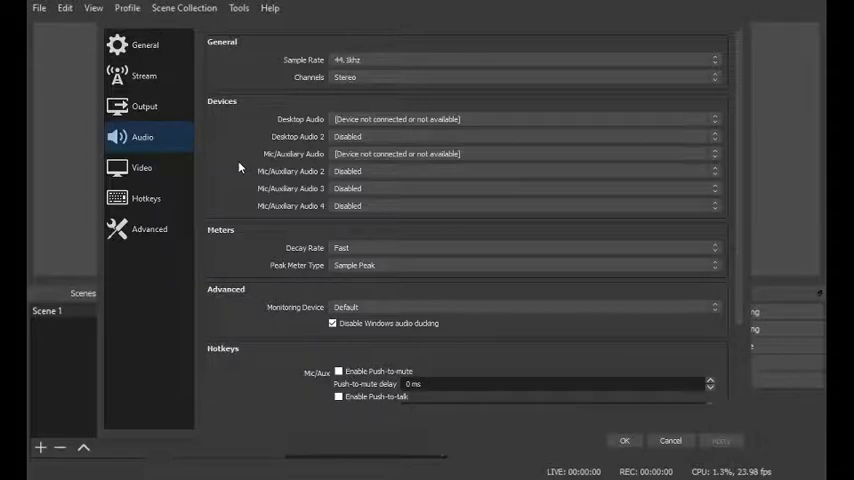
mouse_move(240, 166)
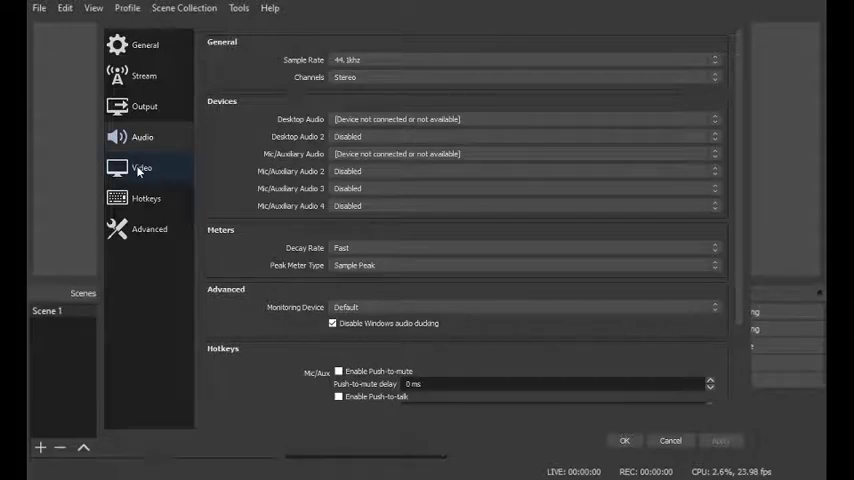
Show the Video settings page with 1280x720 base resolution and NTSC frame rate.
click(140, 168)
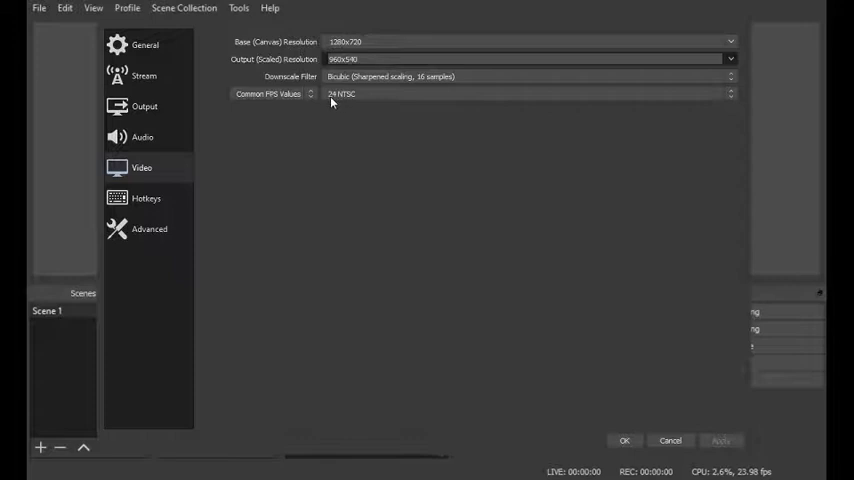
mouse_move(336, 104)
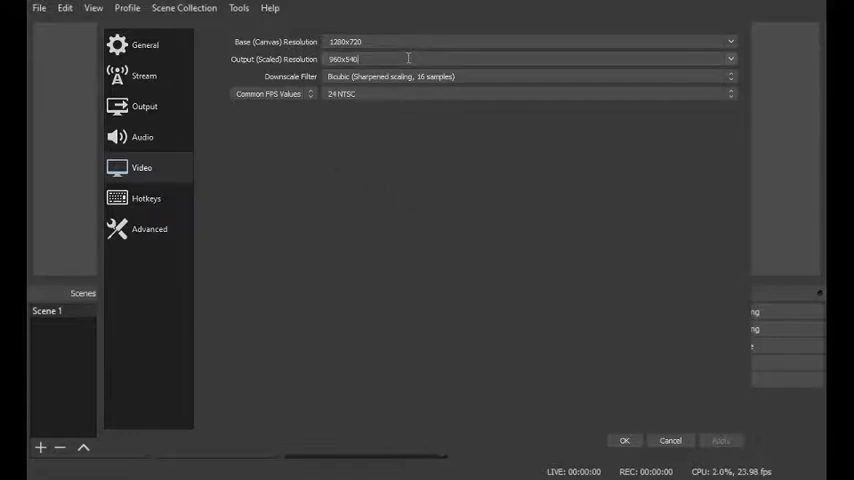
mouse_move(328, 92)
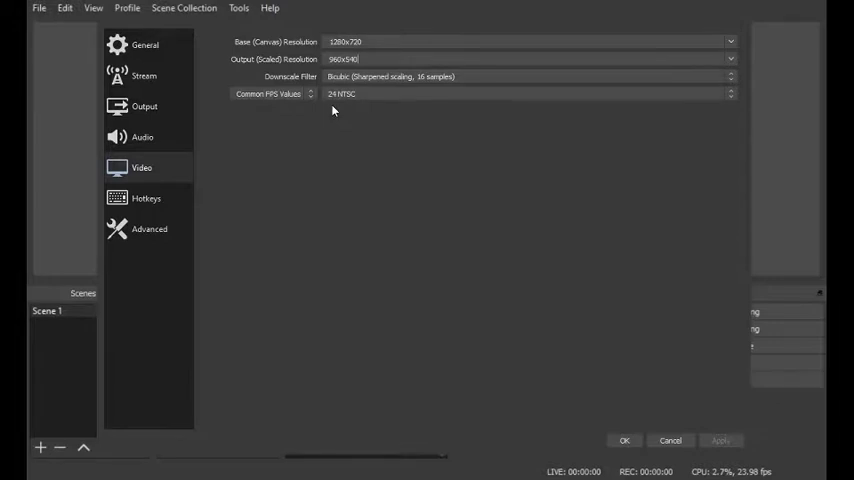
mouse_move(338, 110)
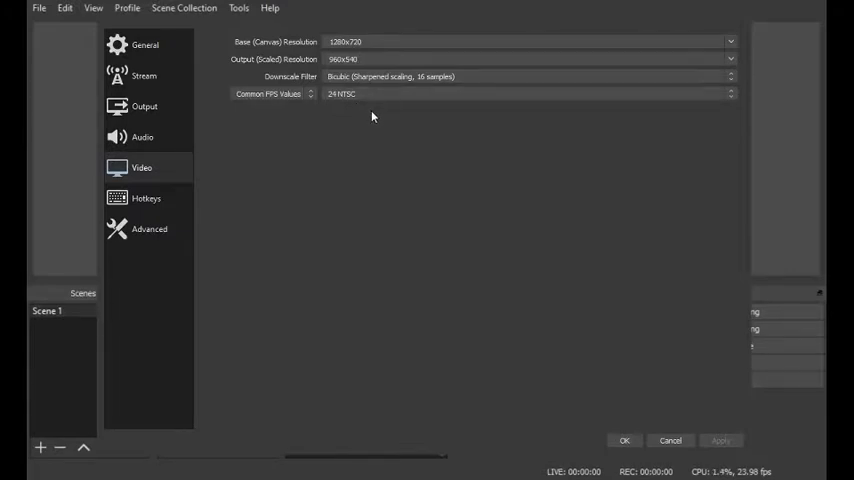
mouse_move(376, 122)
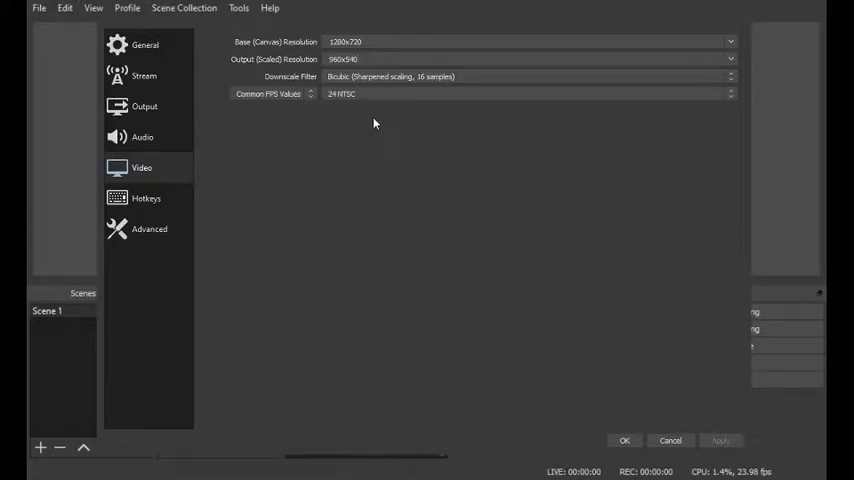
mouse_move(318, 128)
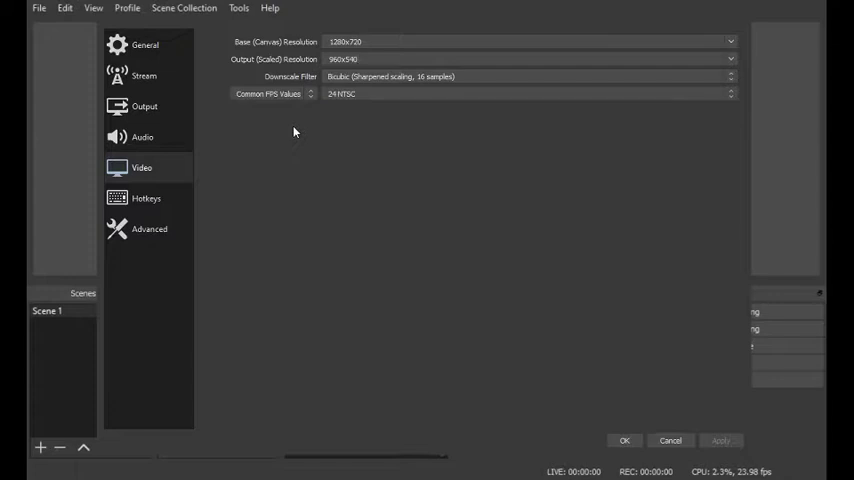
mouse_move(332, 114)
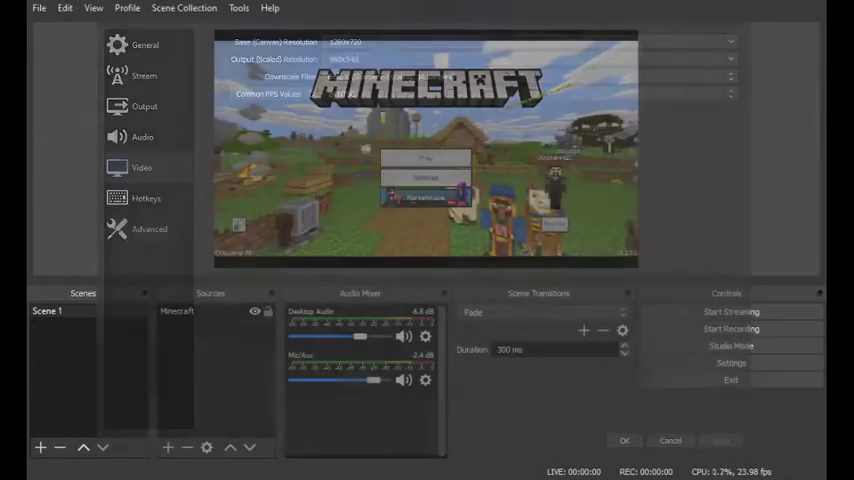
Apply the settings and return to the main window previewing the Minecraft capture.
click(624, 440)
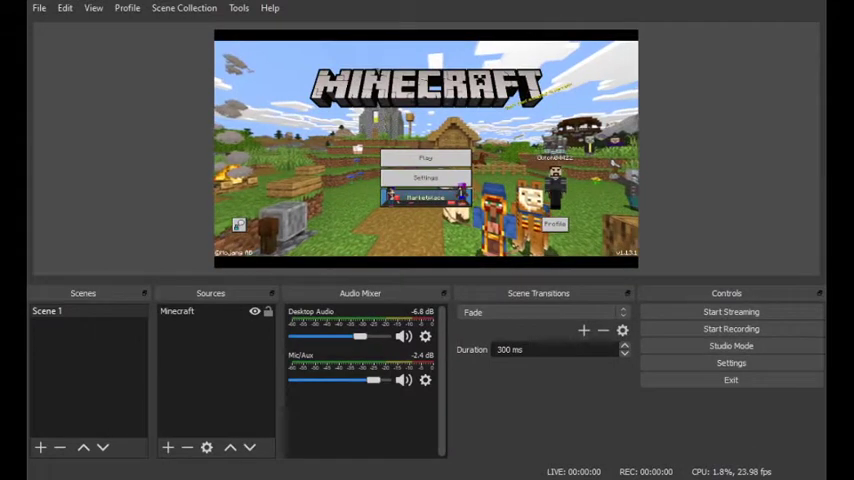